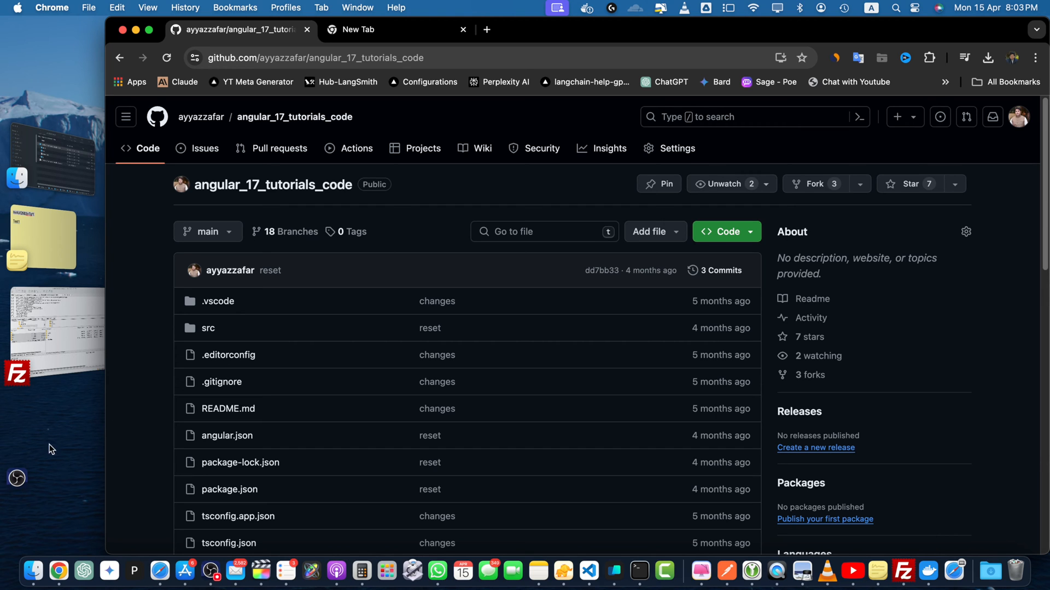
# Step: Browse the repository's 18 branches, scrolling through Your branches and Active branches including test2
pyautogui.click(291, 232)
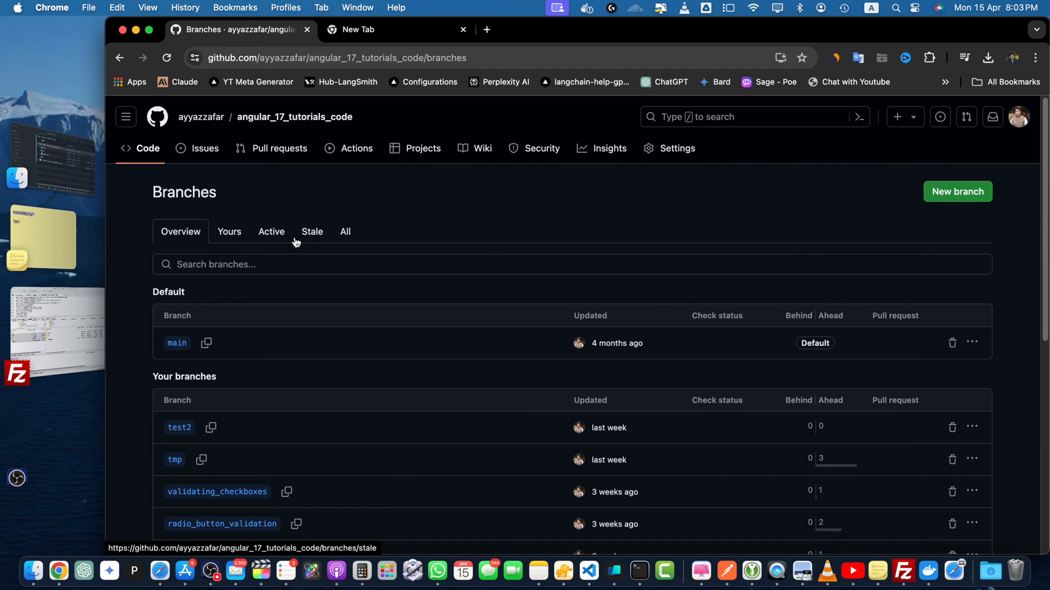
pyautogui.scroll(-3)
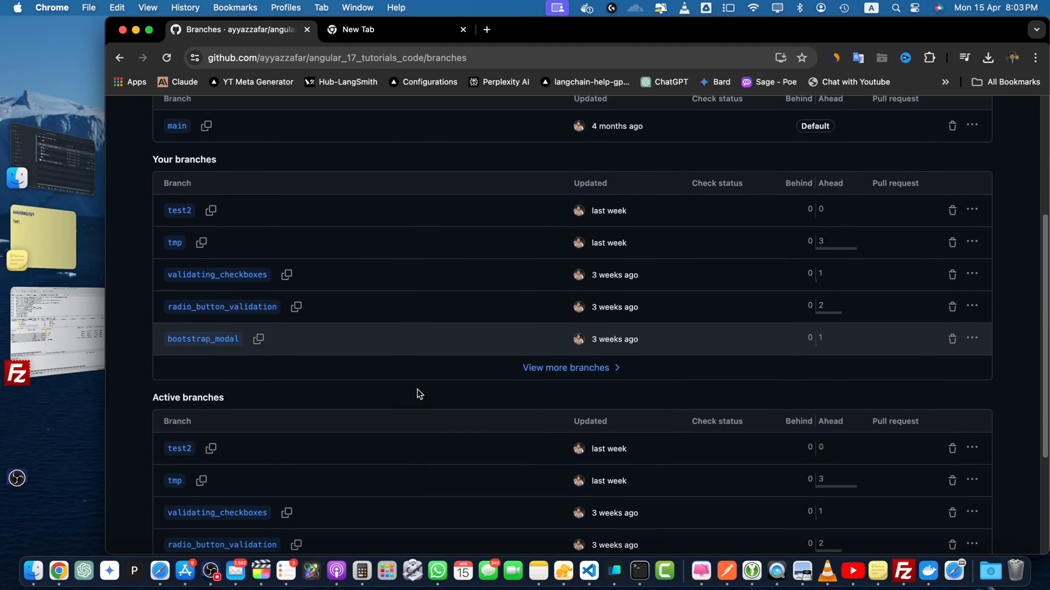
pyautogui.scroll(-3)
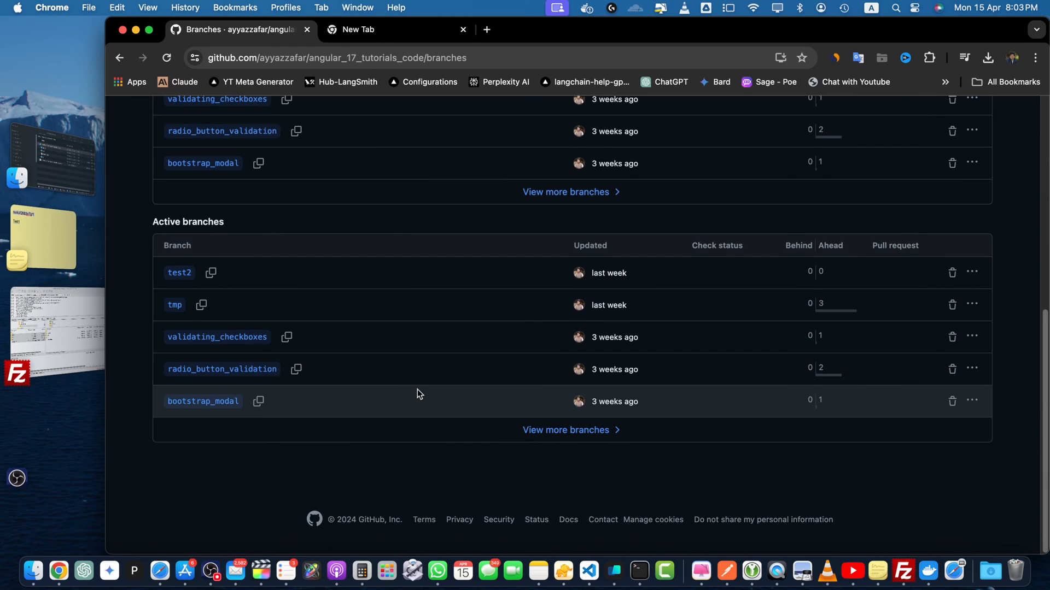
pyautogui.moveTo(800, 544)
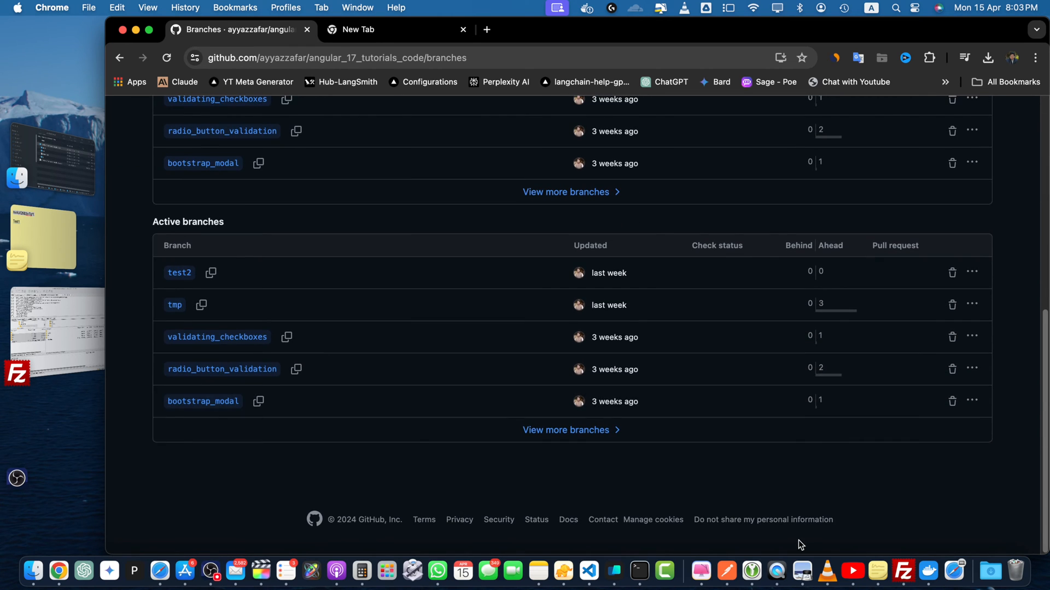
pyautogui.moveTo(709, 372)
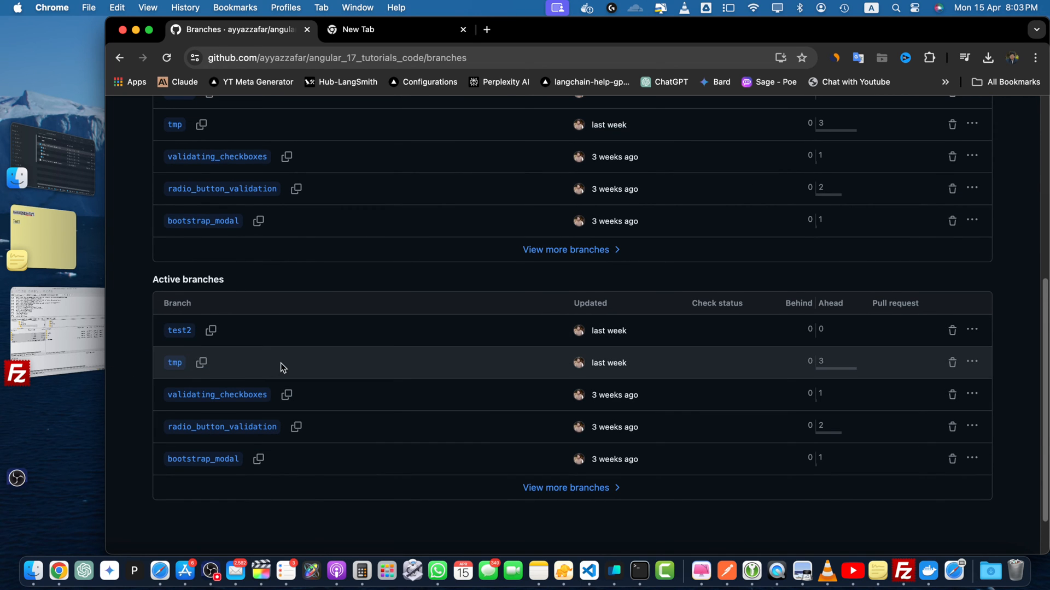
pyautogui.moveTo(951, 362)
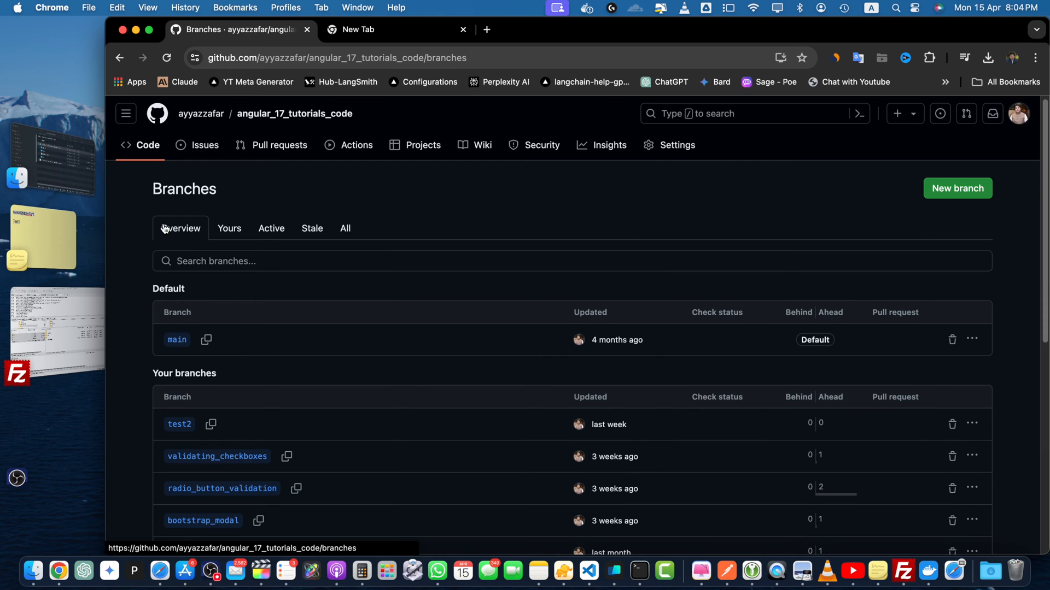
pyautogui.scroll(-3)
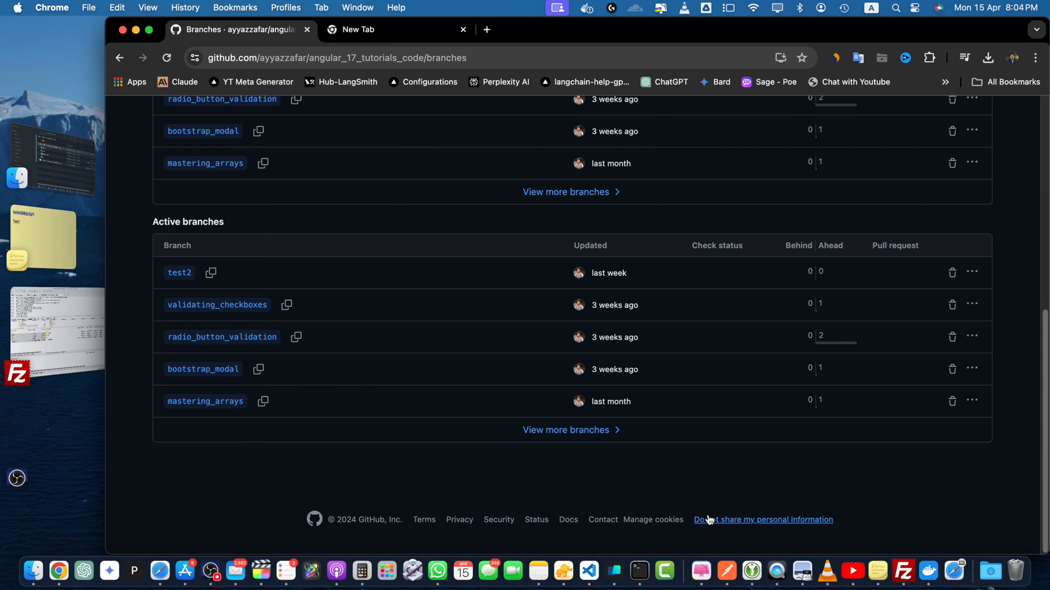
pyautogui.moveTo(689, 333)
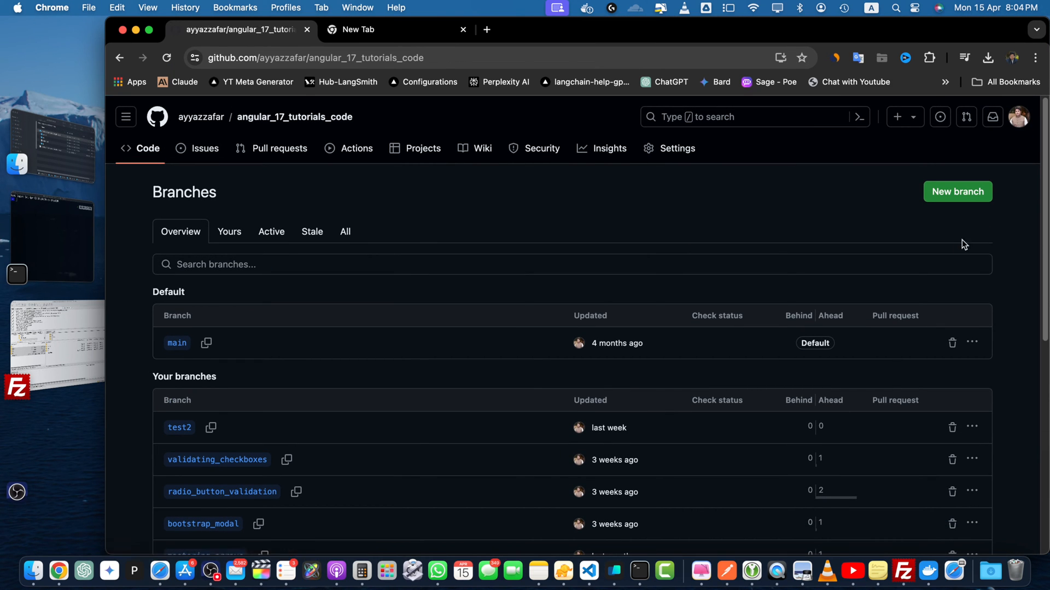
# Step: In Terminal, cd into angular_17_tutorials_code and run git branch -r, spotting origin/test2
pyautogui.click(638, 571)
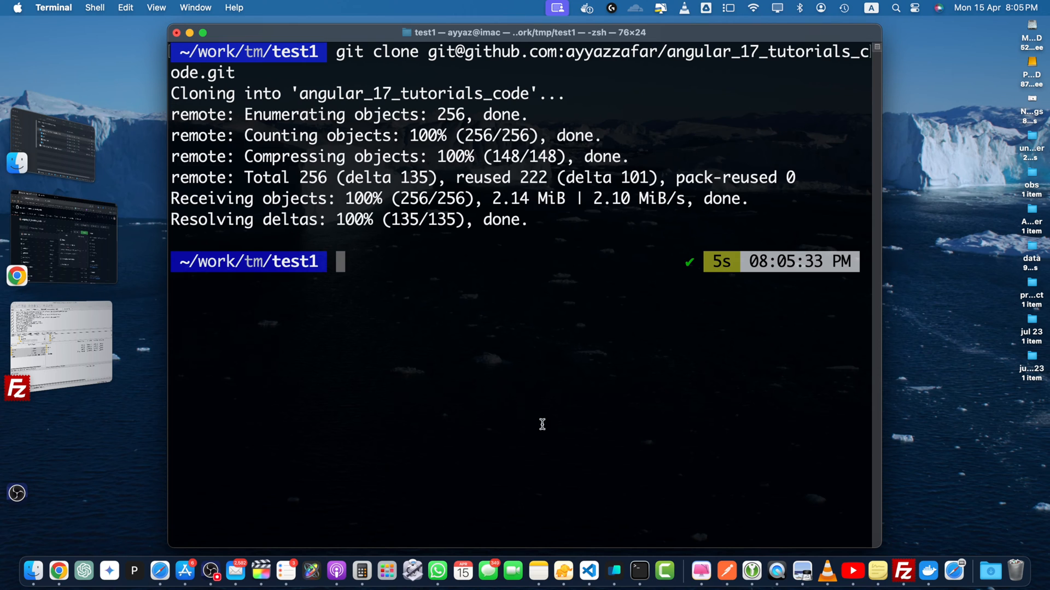
pyautogui.moveTo(462, 367)
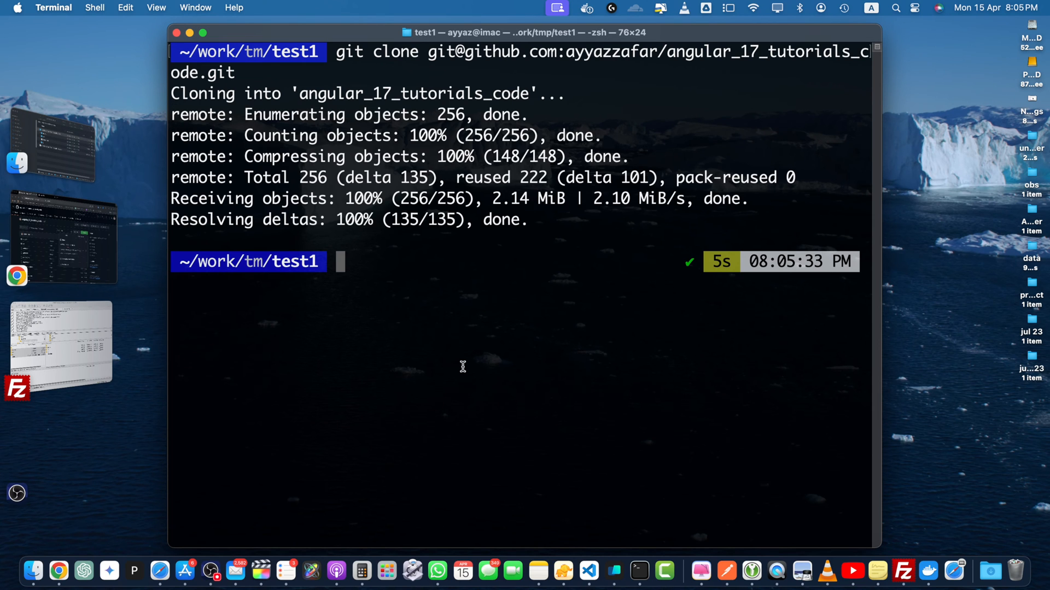
pyautogui.write('cd angular_17_tutorials_code')
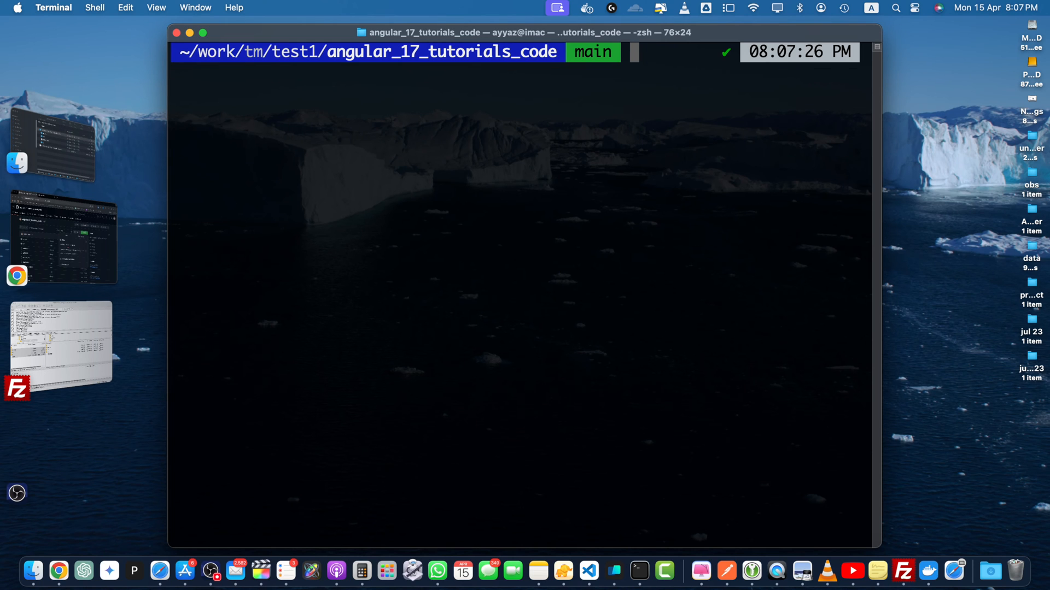
pyautogui.write('git branch -r')
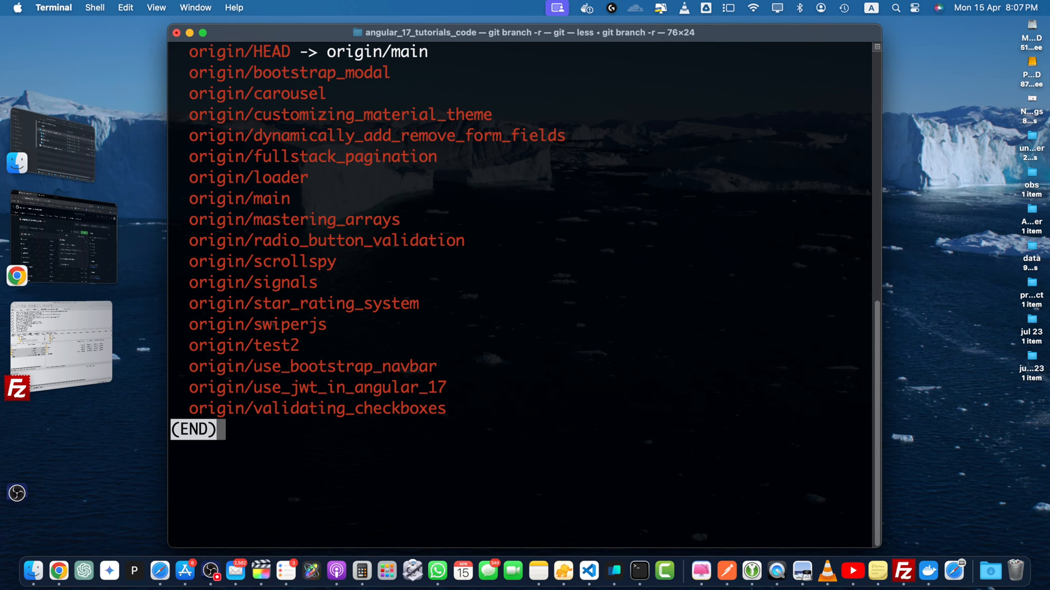
pyautogui.moveTo(356, 359)
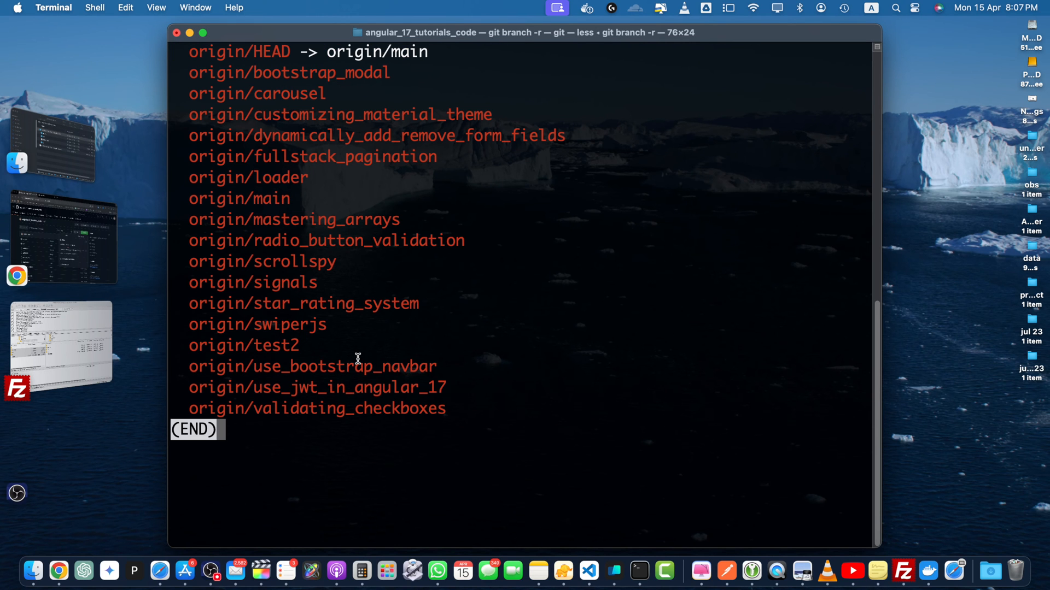
pyautogui.moveTo(284, 367)
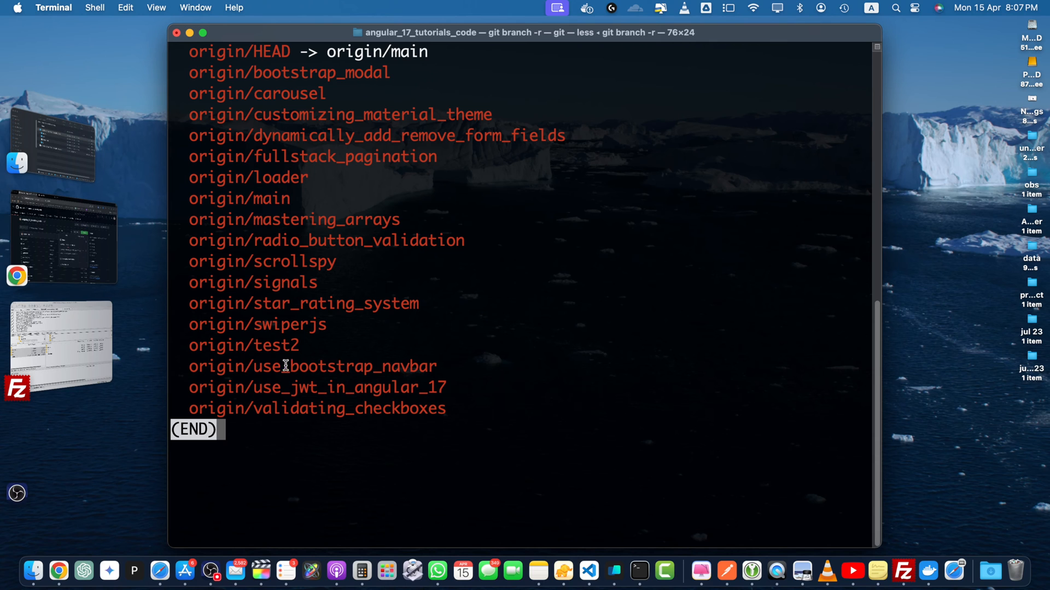
pyautogui.doubleClick(243, 345)
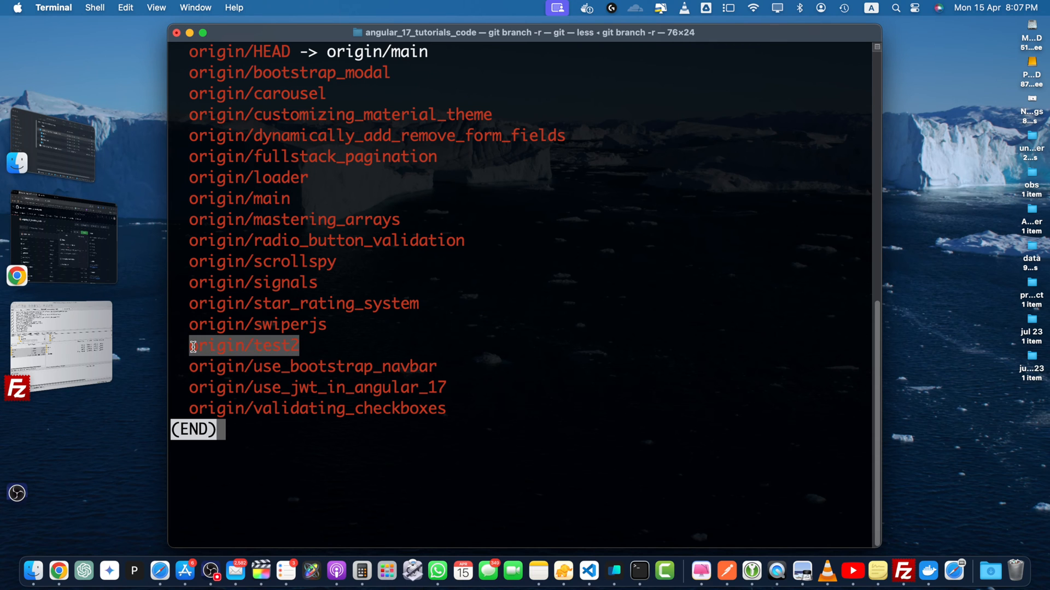
pyautogui.moveTo(107, 302)
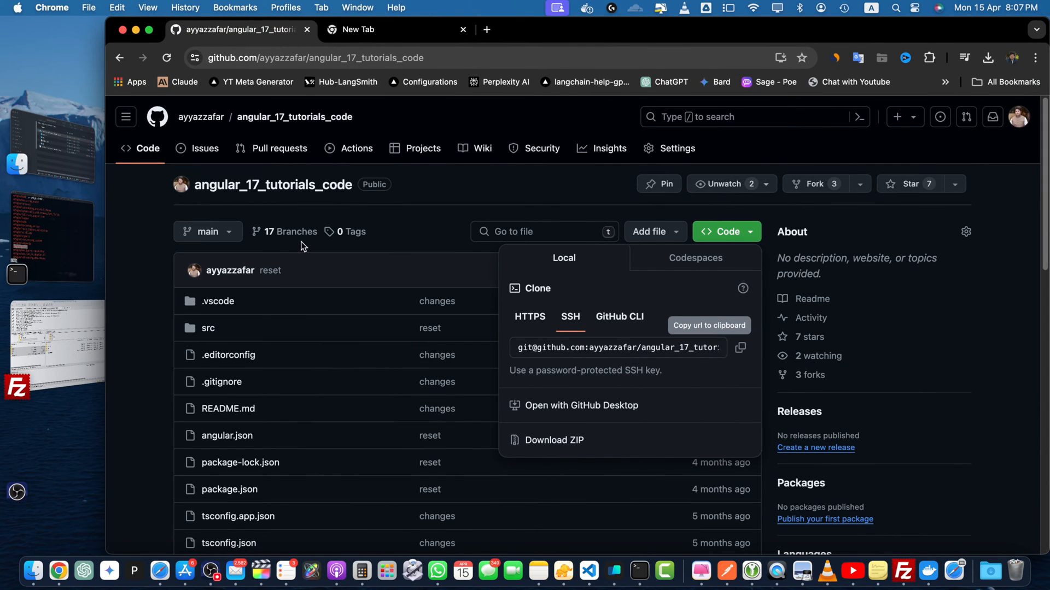
pyautogui.click(289, 232)
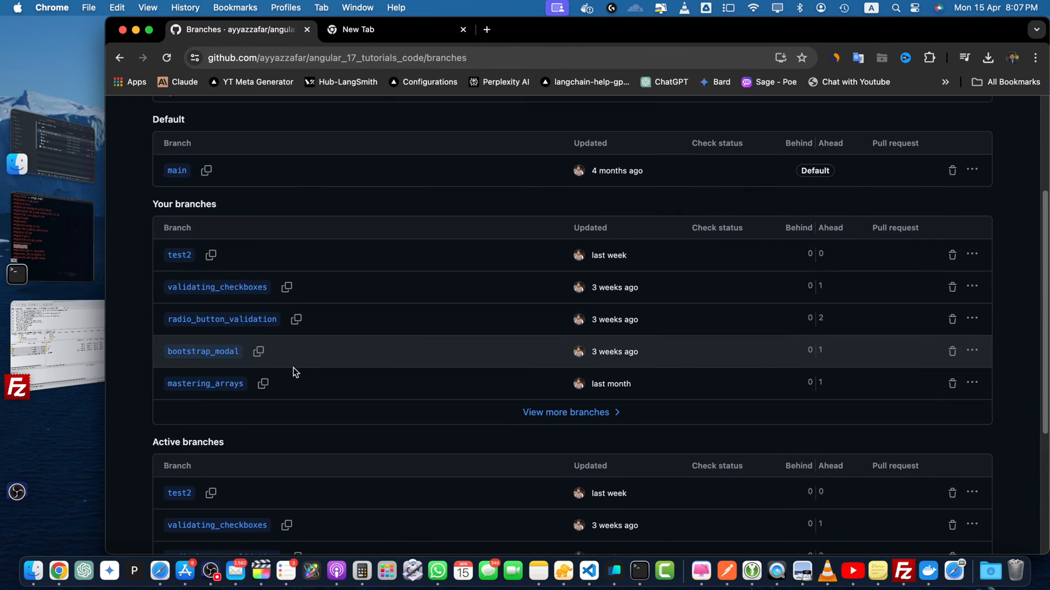
pyautogui.moveTo(192, 259)
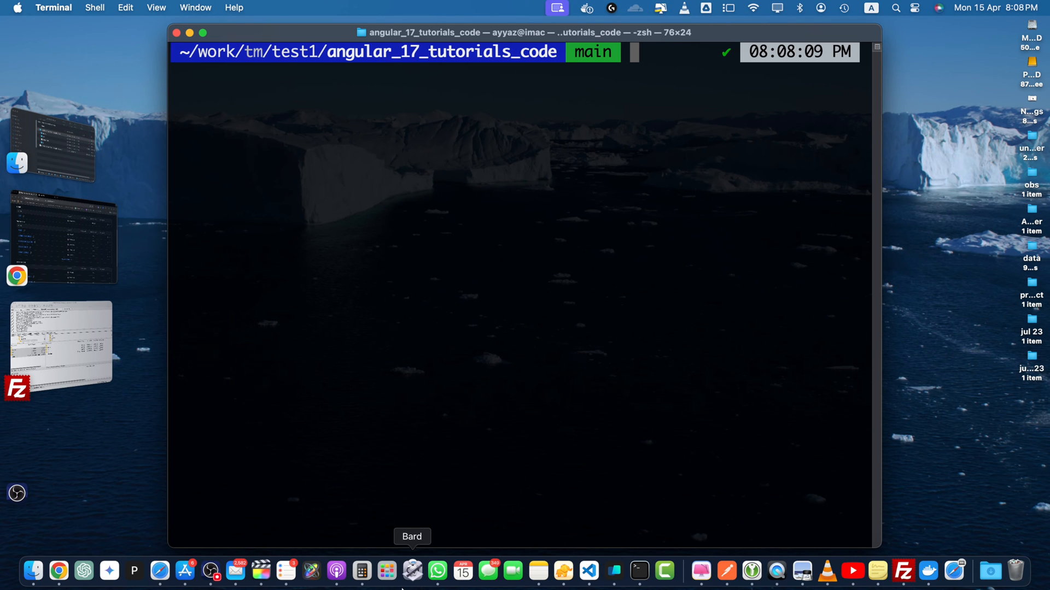
pyautogui.moveTo(638, 571)
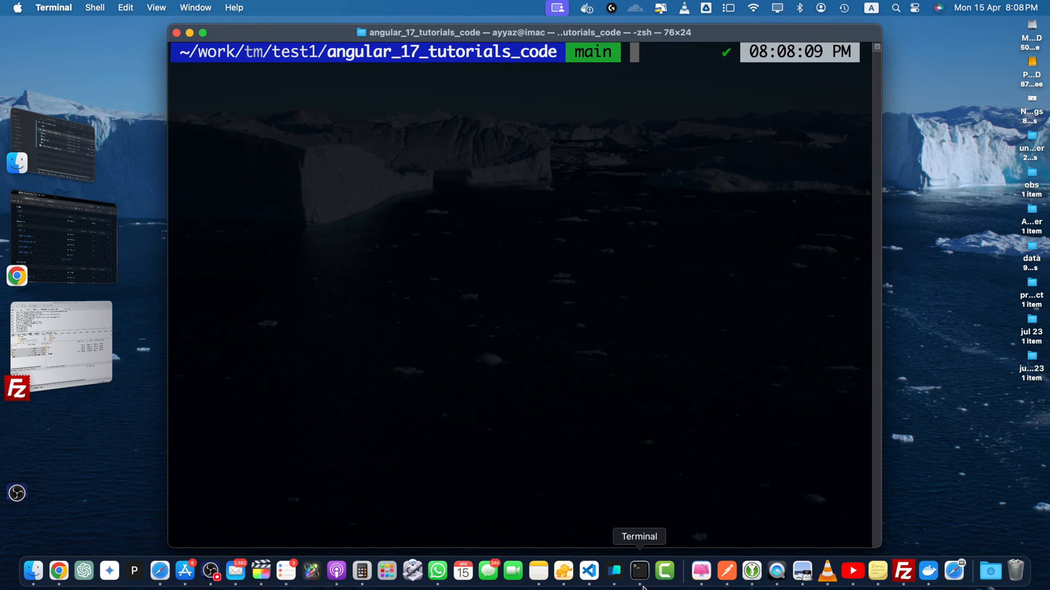
# Step: List remote branches with git branch -r and git ls-remote, looking for test2
pyautogui.write('git branch -r')
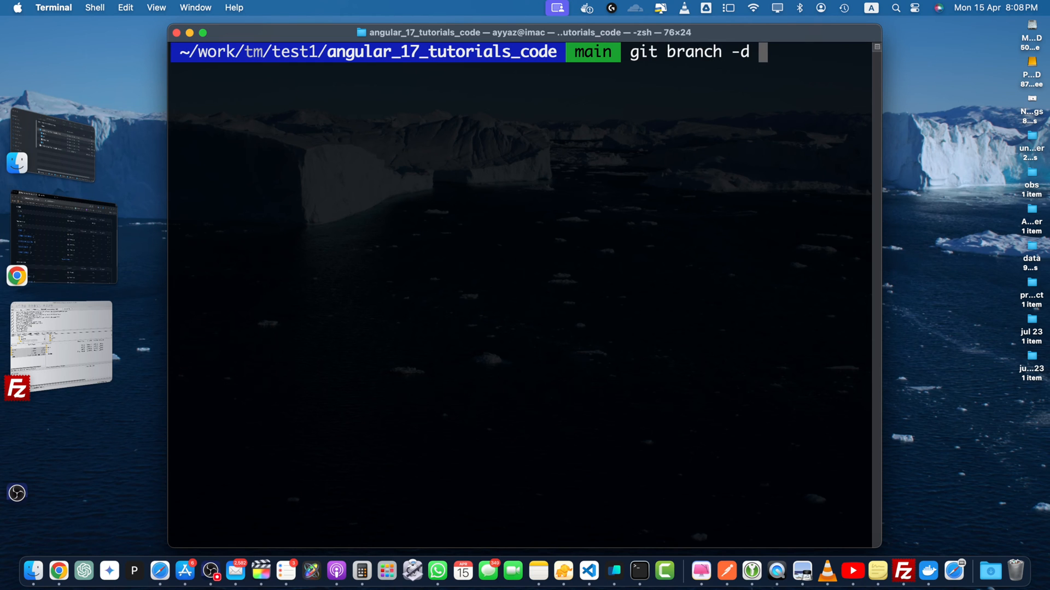
pyautogui.write('test2')
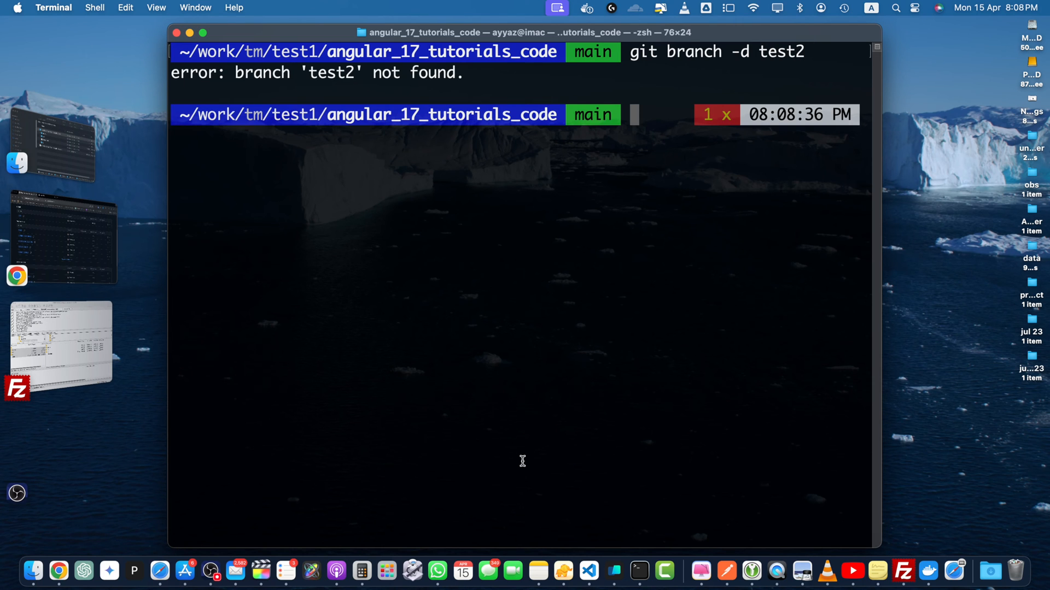
pyautogui.write('git ls-remote')
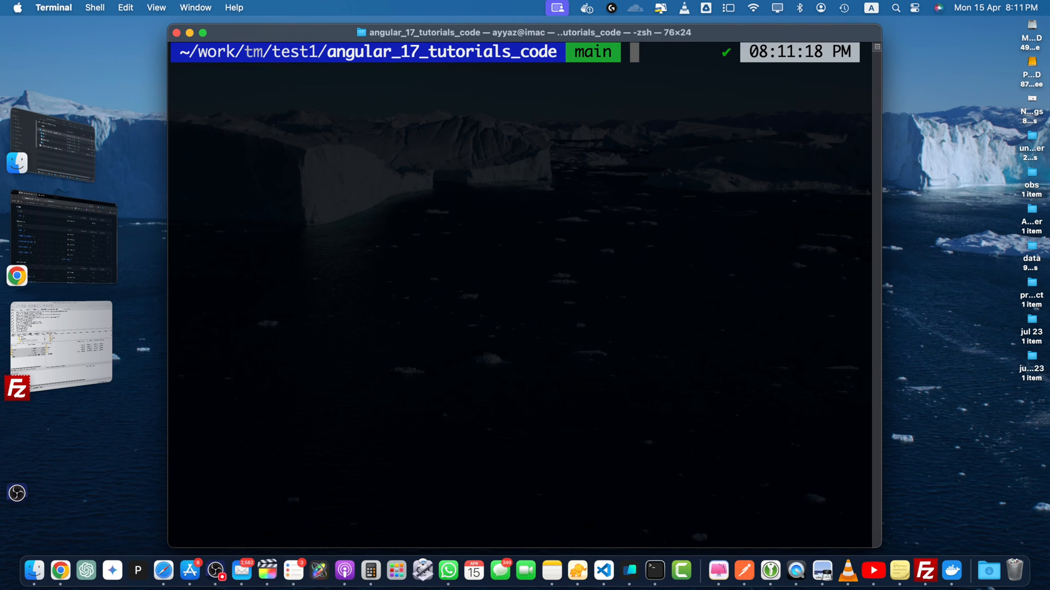
# Step: Run git branch -a, highlight remotes/origin/test2, and quit the pager
pyautogui.write('git branch -a')
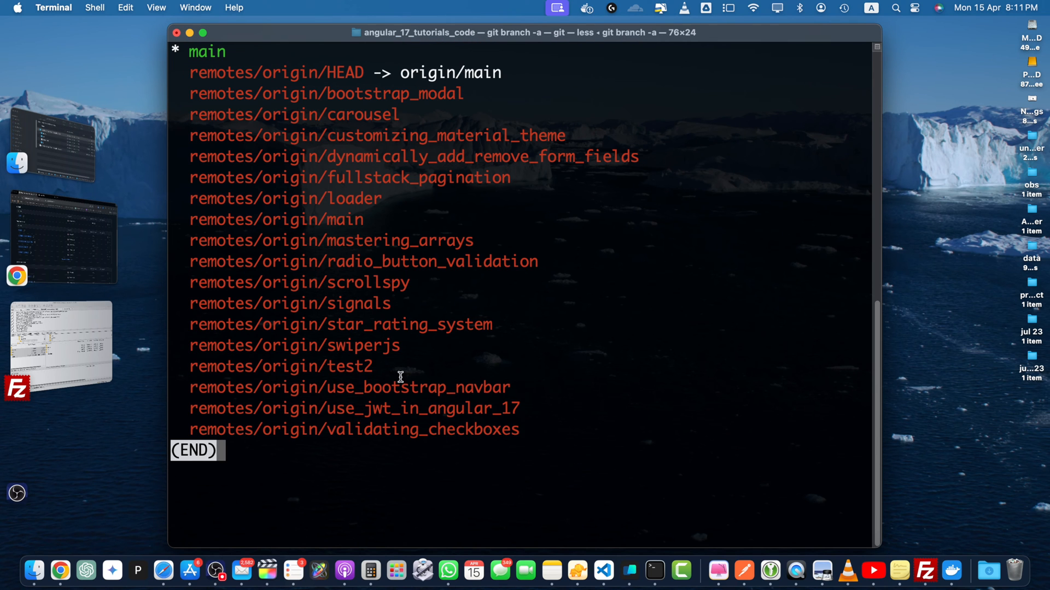
pyautogui.doubleClick(220, 366)
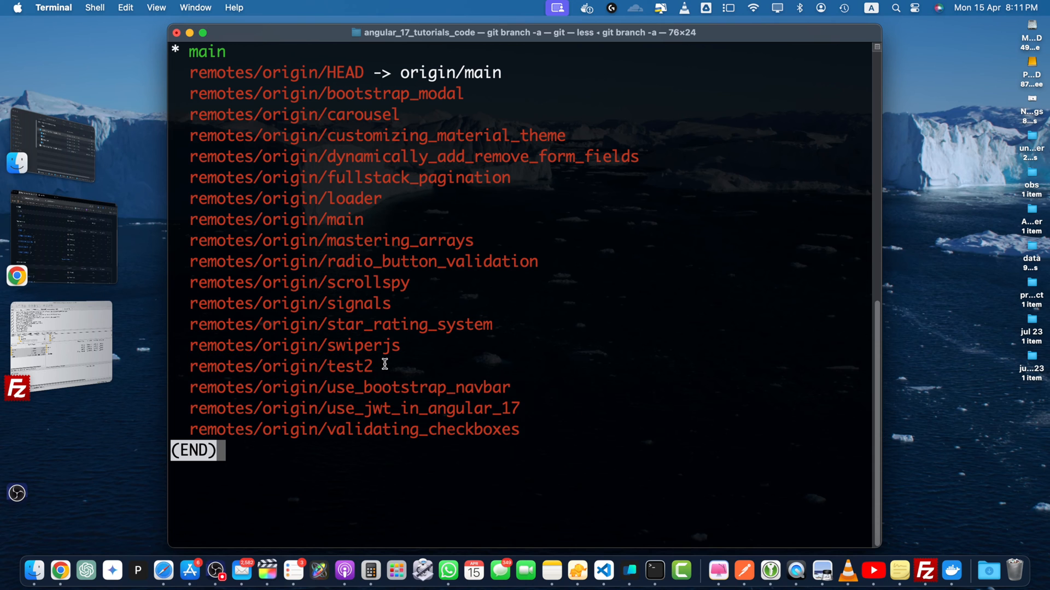
pyautogui.press('q')
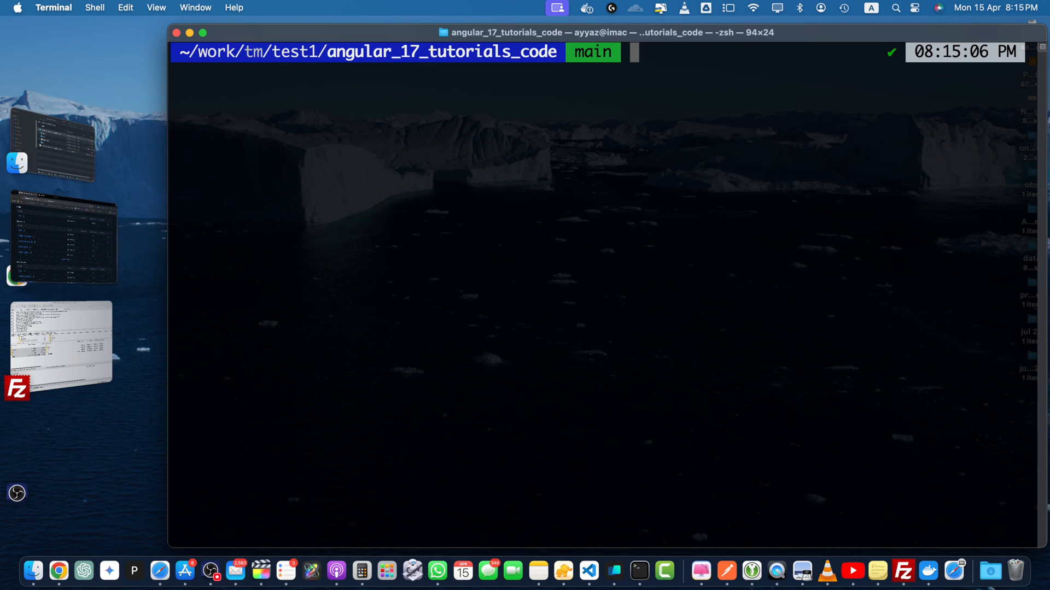
# Step: Check out test2 locally and confirm it with git branch
pyautogui.write('git checkout main')
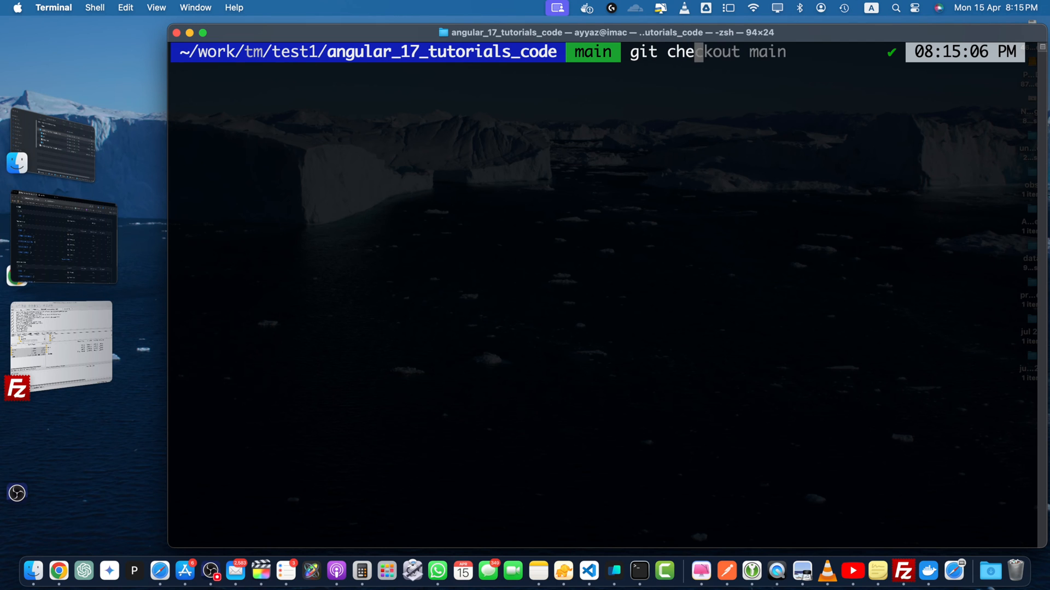
pyautogui.write('test2')
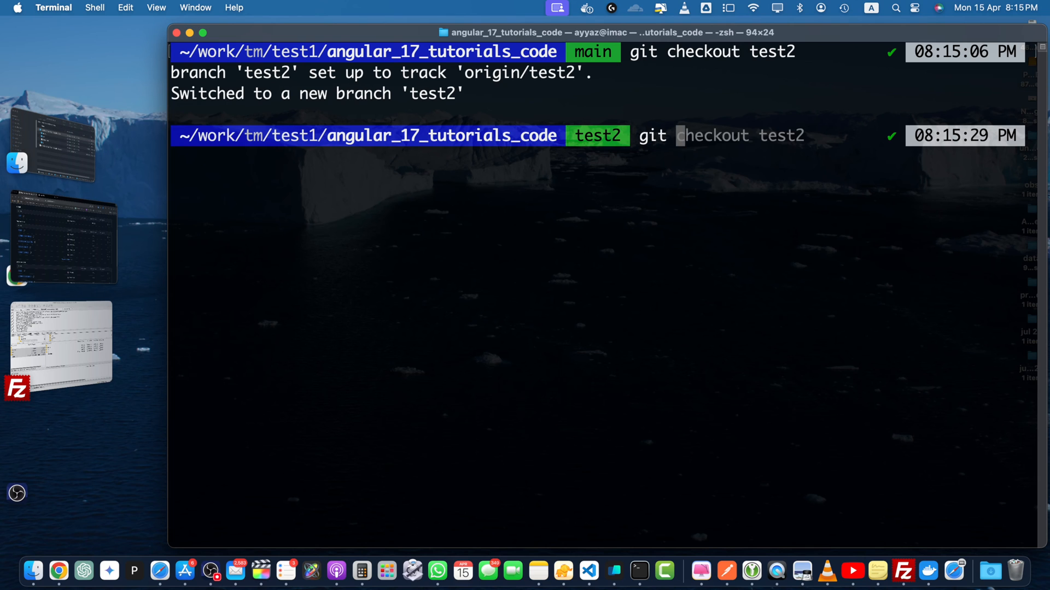
pyautogui.write('git branch')
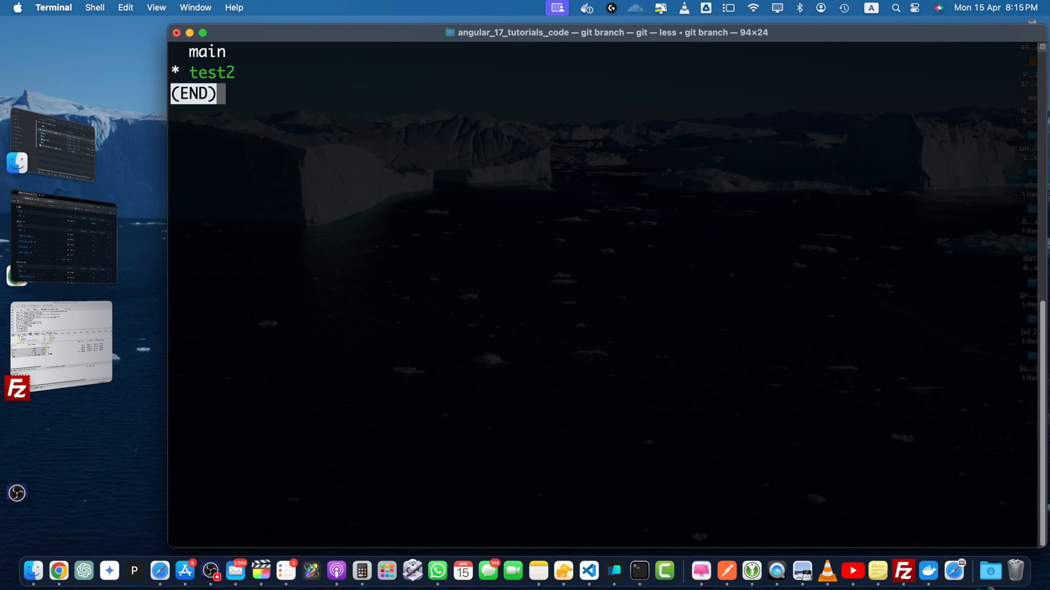
pyautogui.press('q')
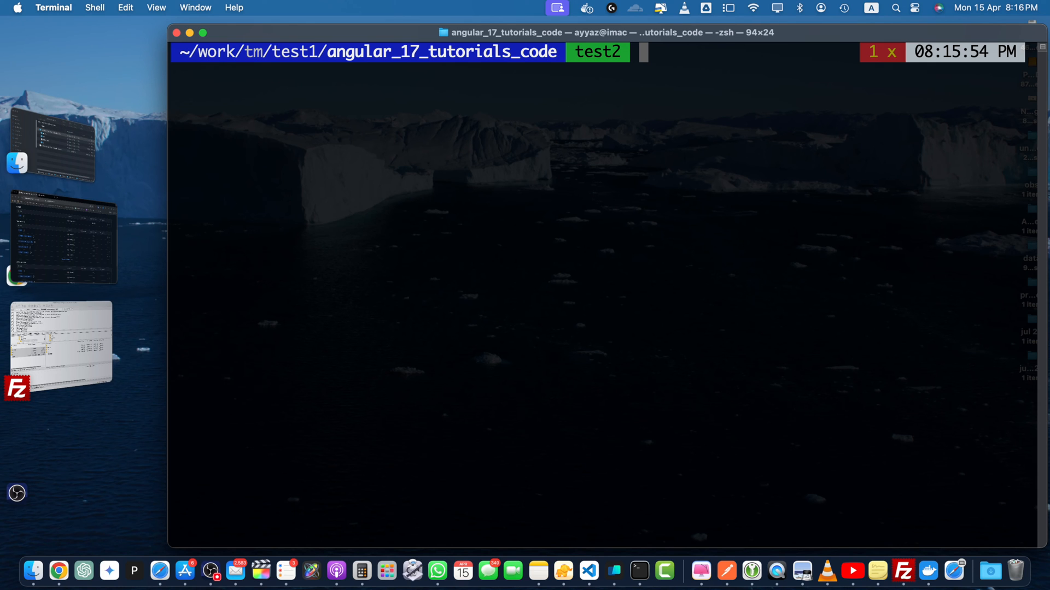
# Step: Switch back to main and delete the local test2 branch with git branch -d test2
pyautogui.write('git chd')
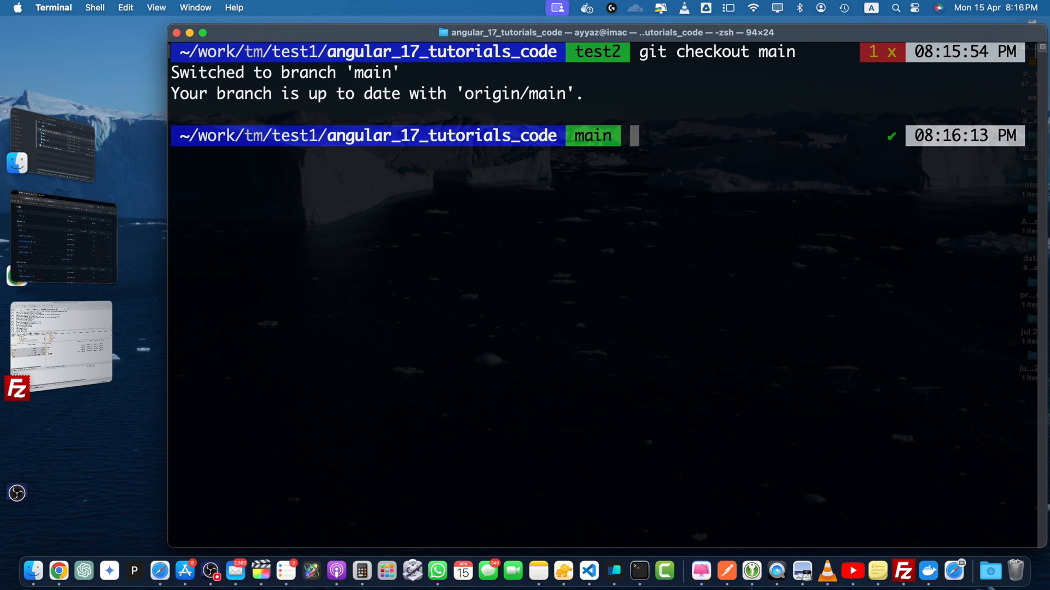
pyautogui.write('git branch -d test2')
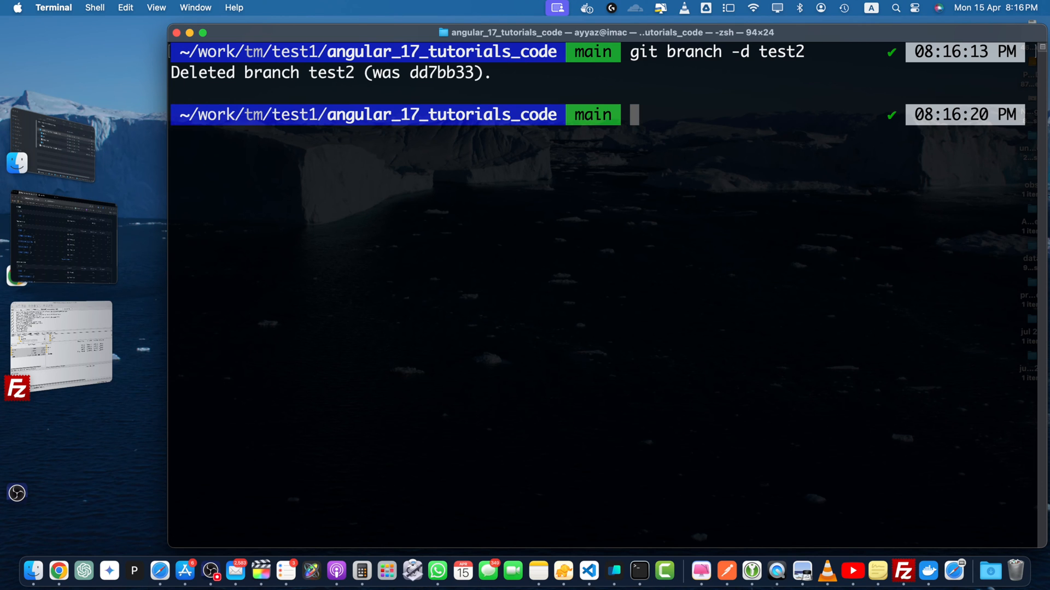
pyautogui.moveTo(63, 253)
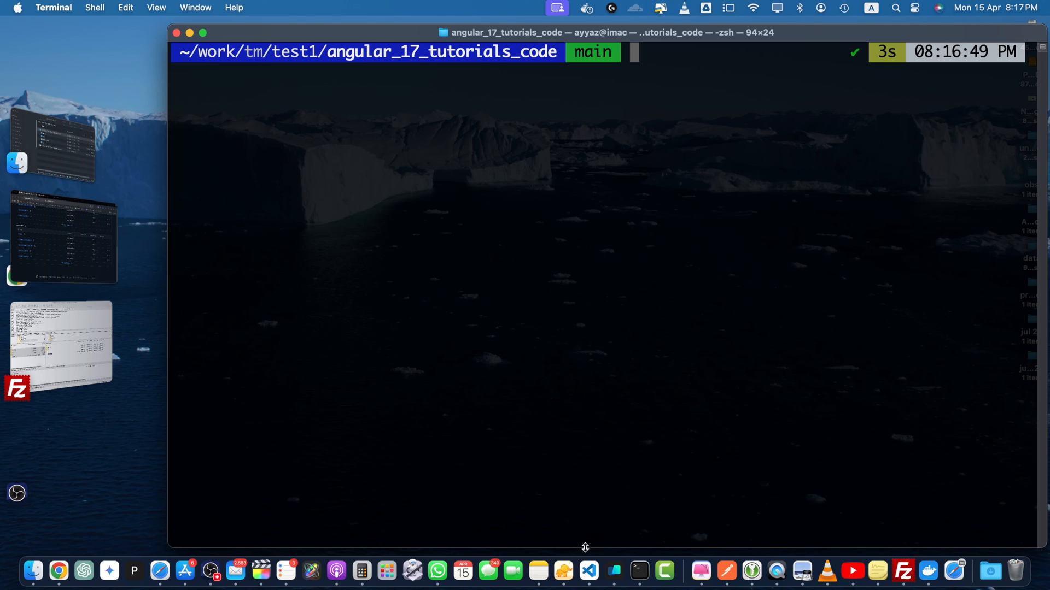
pyautogui.moveTo(706, 486)
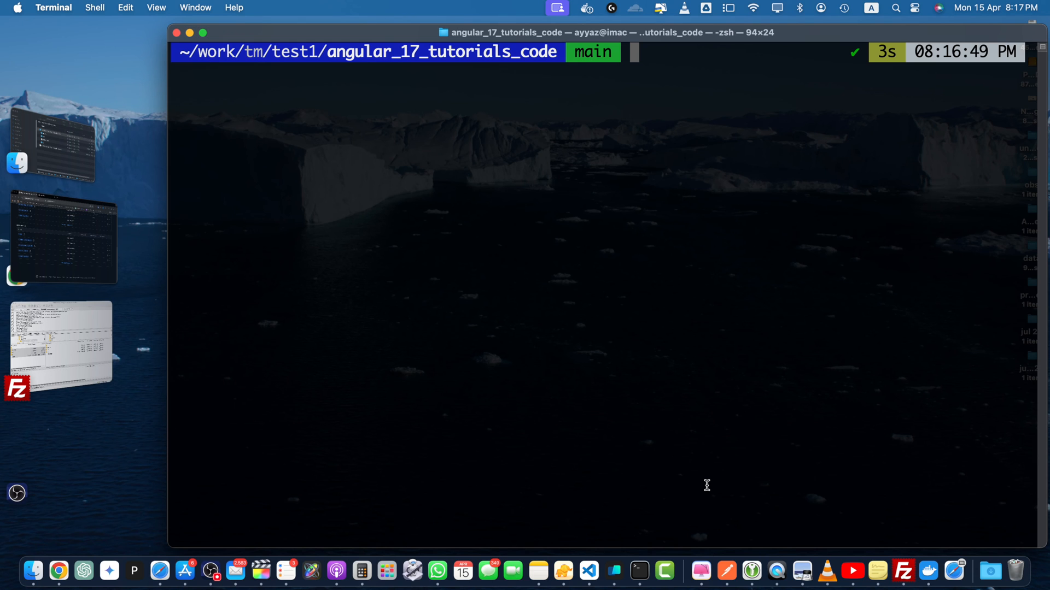
# Step: Run git push origin -d test2, correcting the mistyped test3 before executing
pyautogui.write('git push origin')
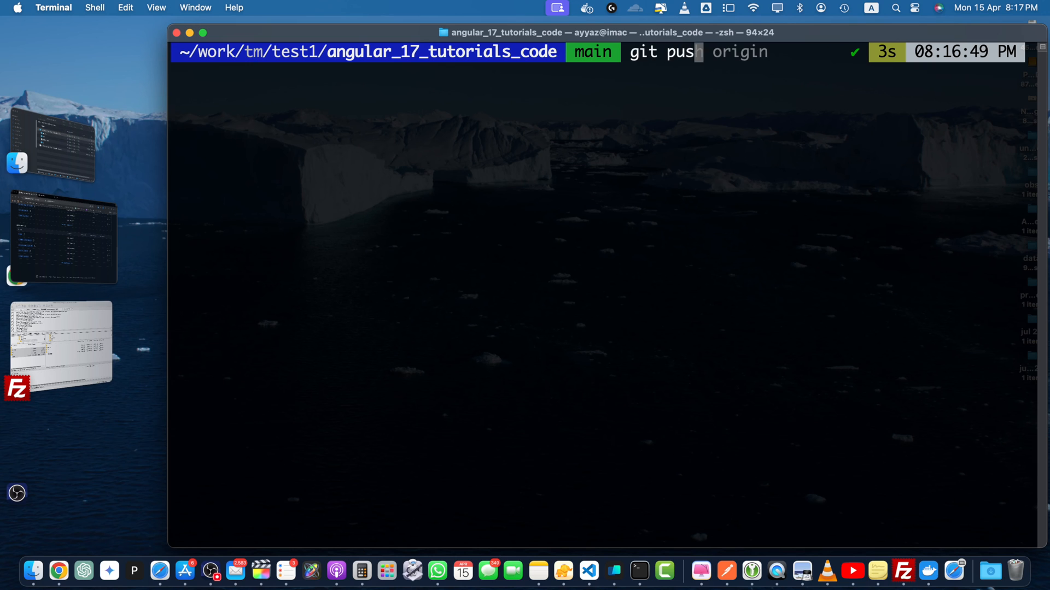
pyautogui.write('-d')
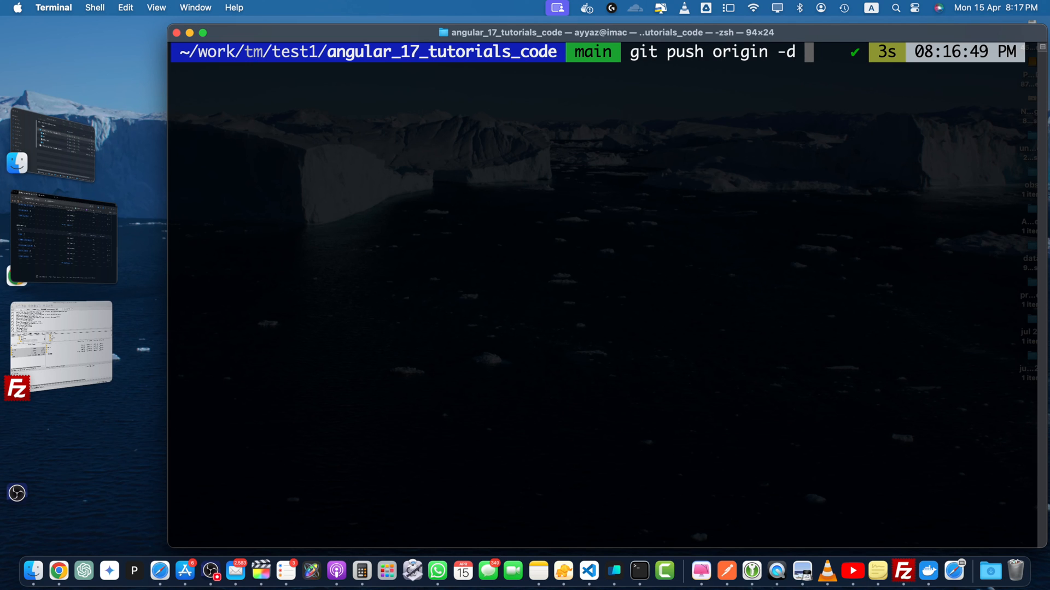
pyautogui.write('test3')
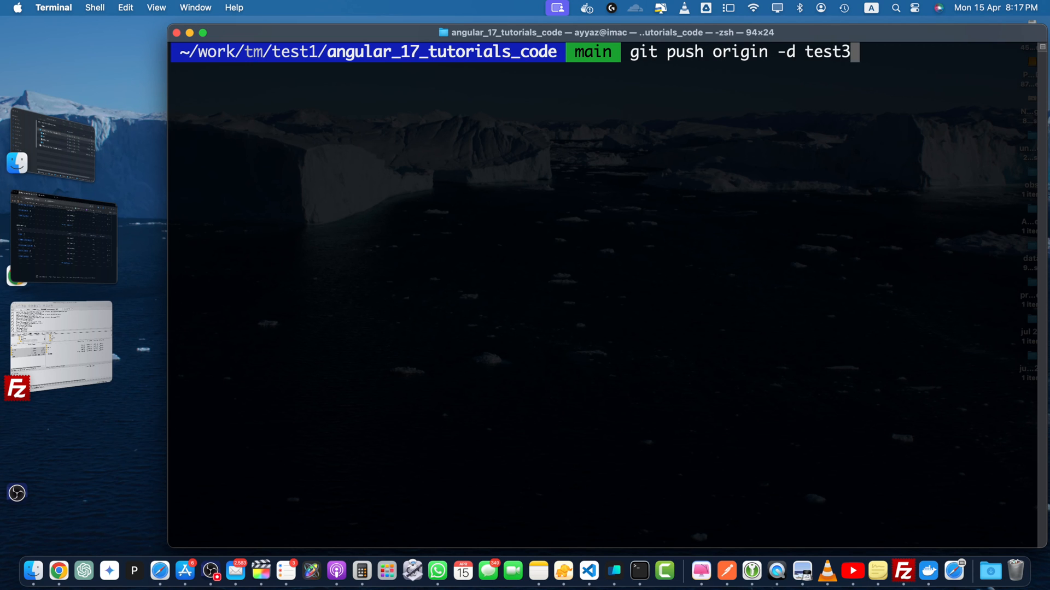
pyautogui.press('Enter')
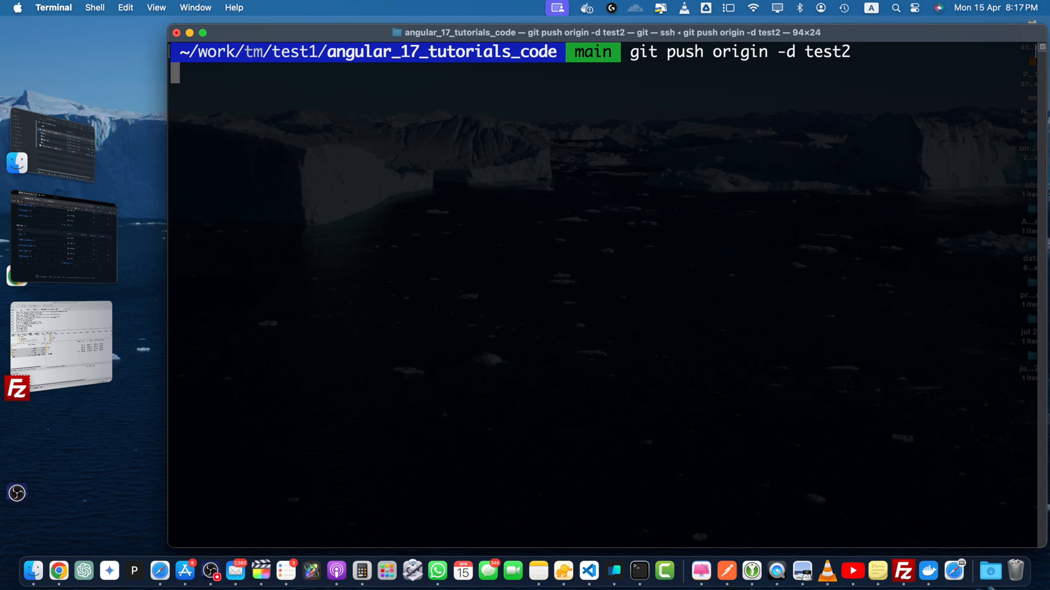
pyautogui.press('Return')
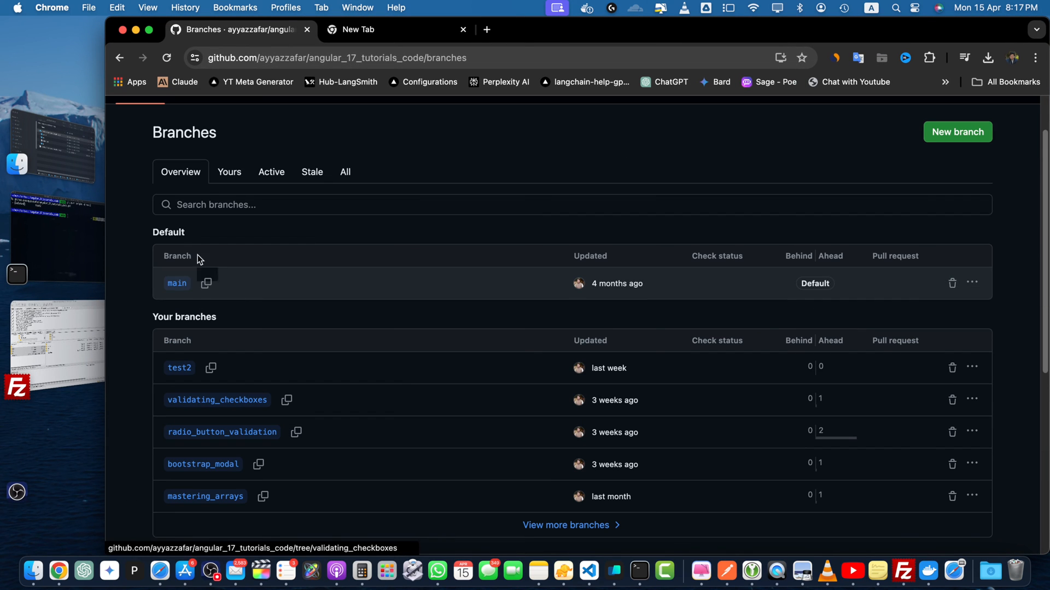
# Step: Reload the GitHub branches page and scroll to where test2 still appears
pyautogui.click(166, 57)
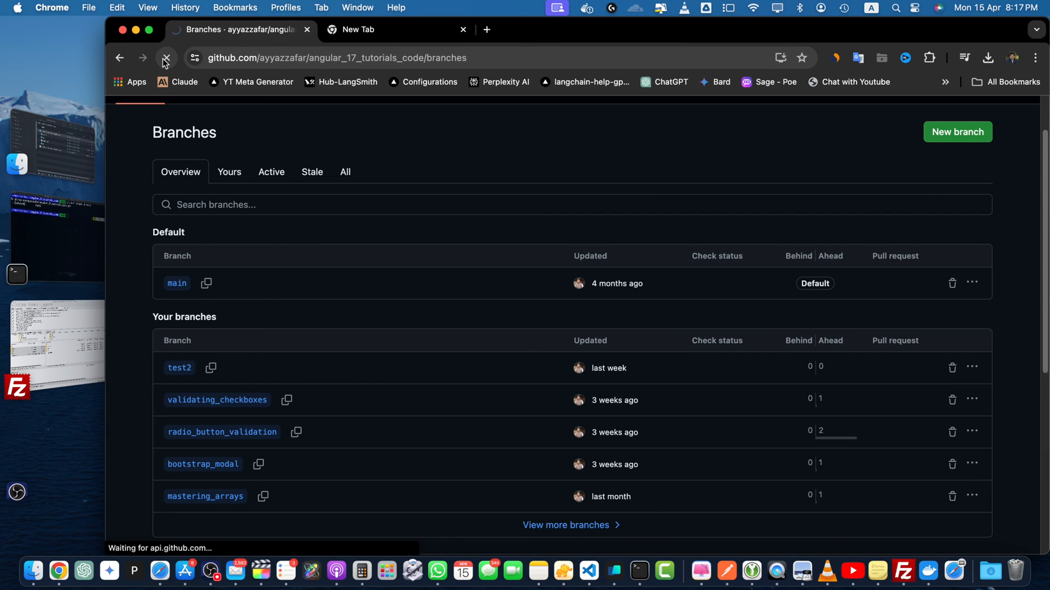
pyautogui.scroll(-3)
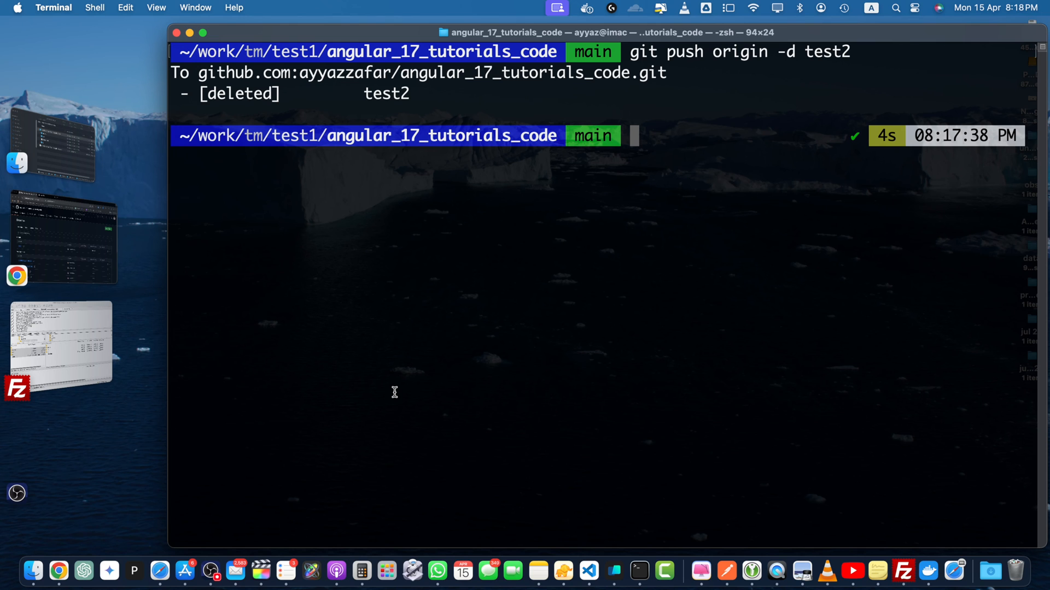
# Step: Start typing a new git branch command, reaching 'git branc -D bra' so far
pyautogui.write('git branc -v -a')
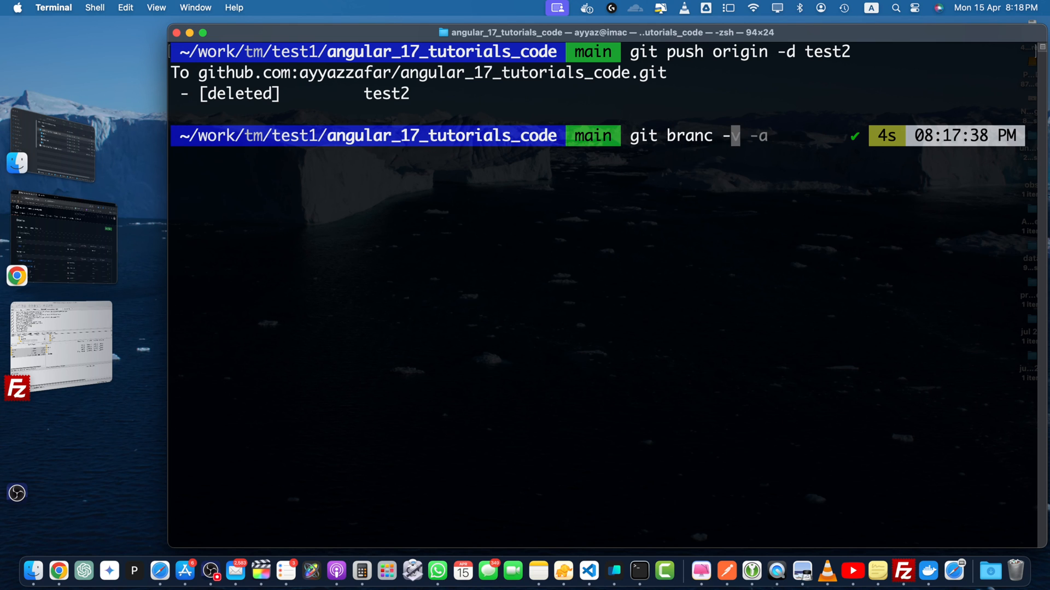
pyautogui.write('-D bra')
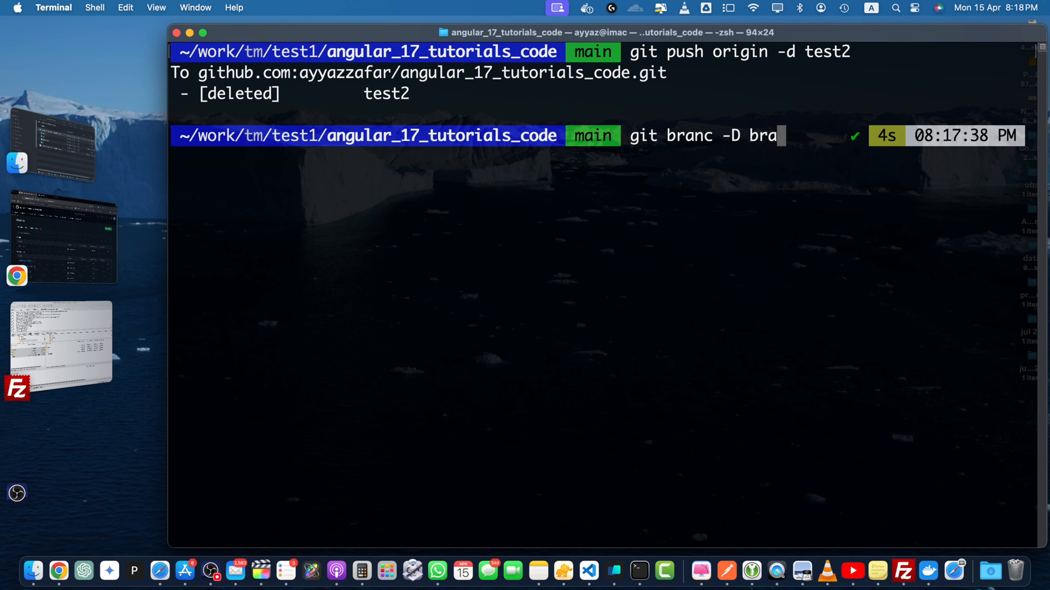